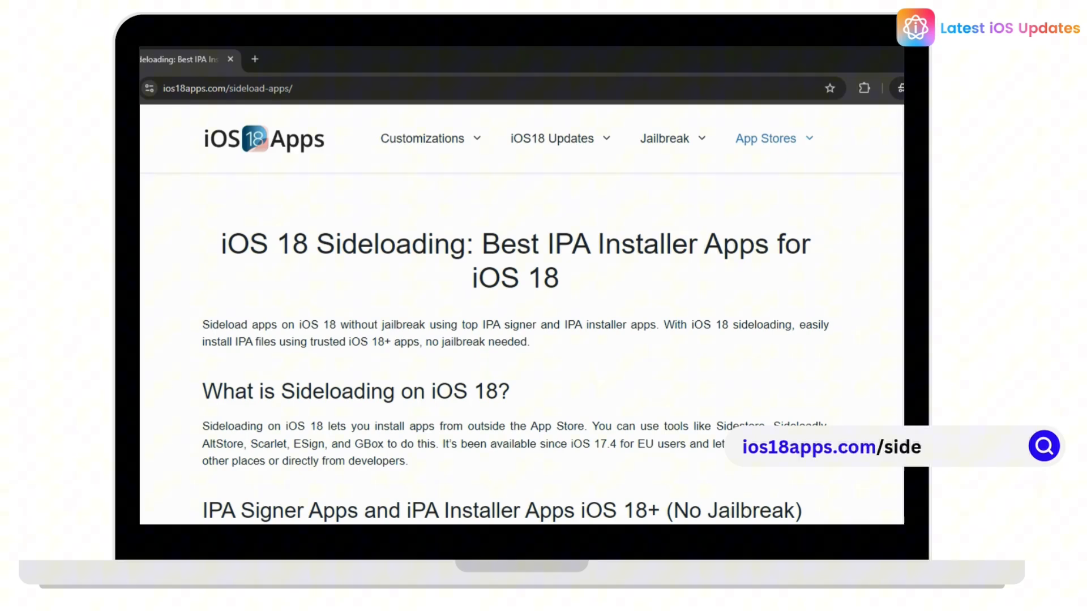
scroll(down, 3)
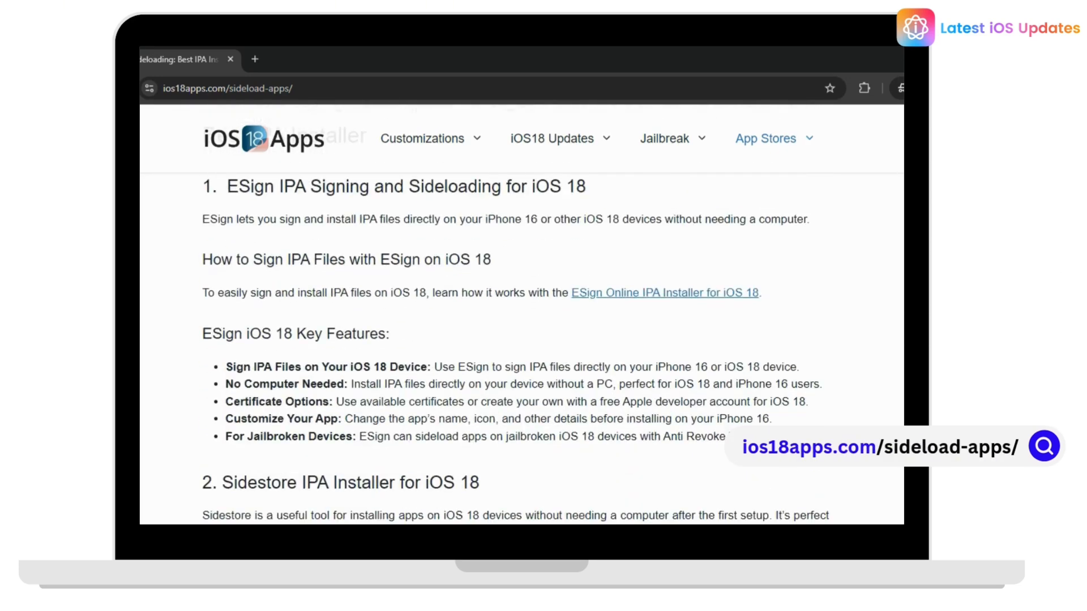
scroll(down, 3)
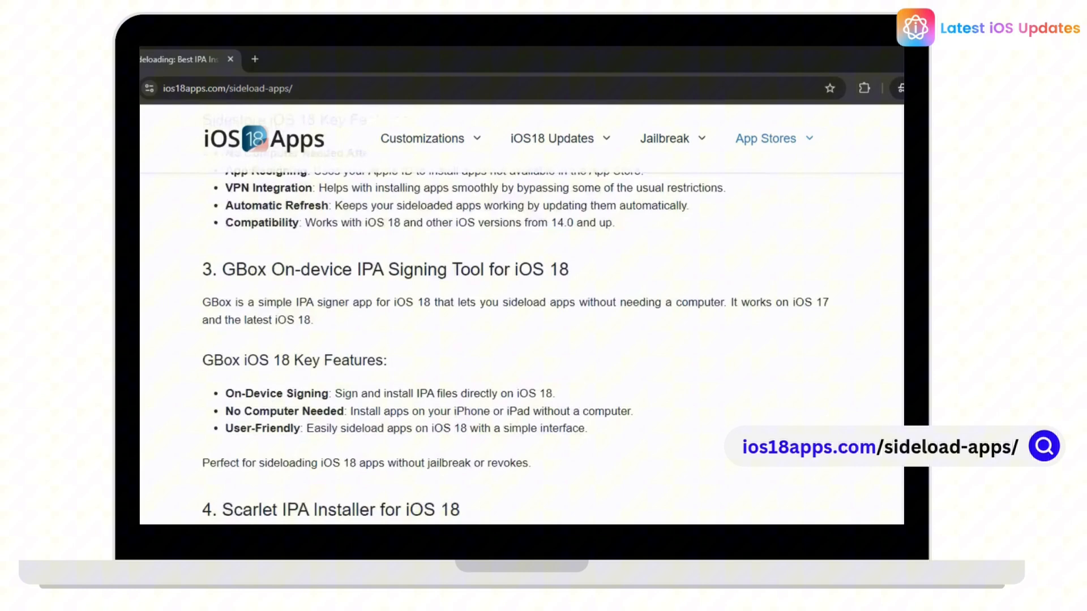
scroll(down, 3)
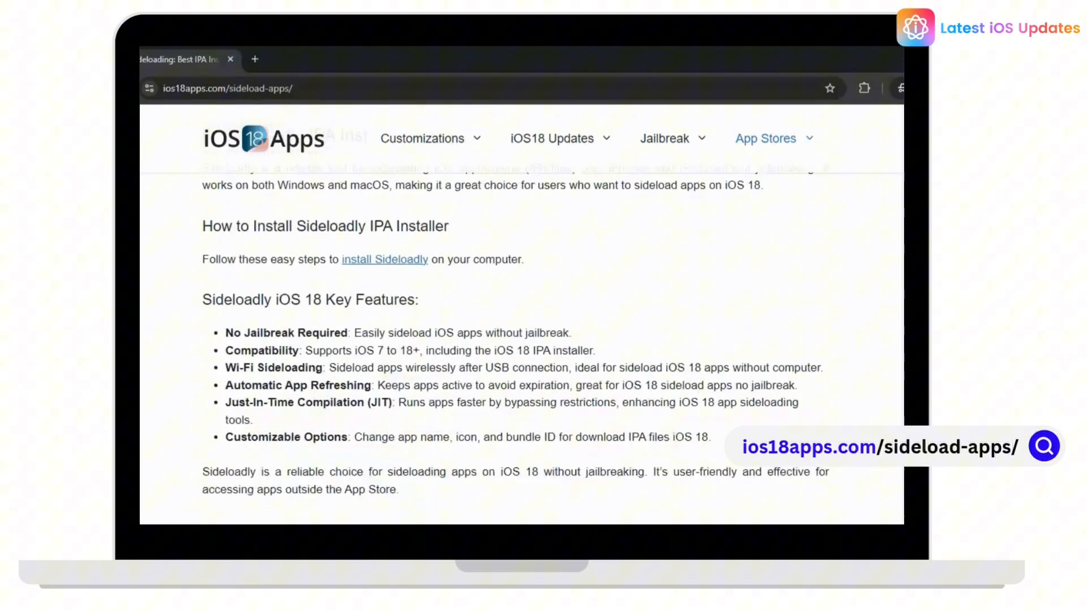
scroll(down, 3)
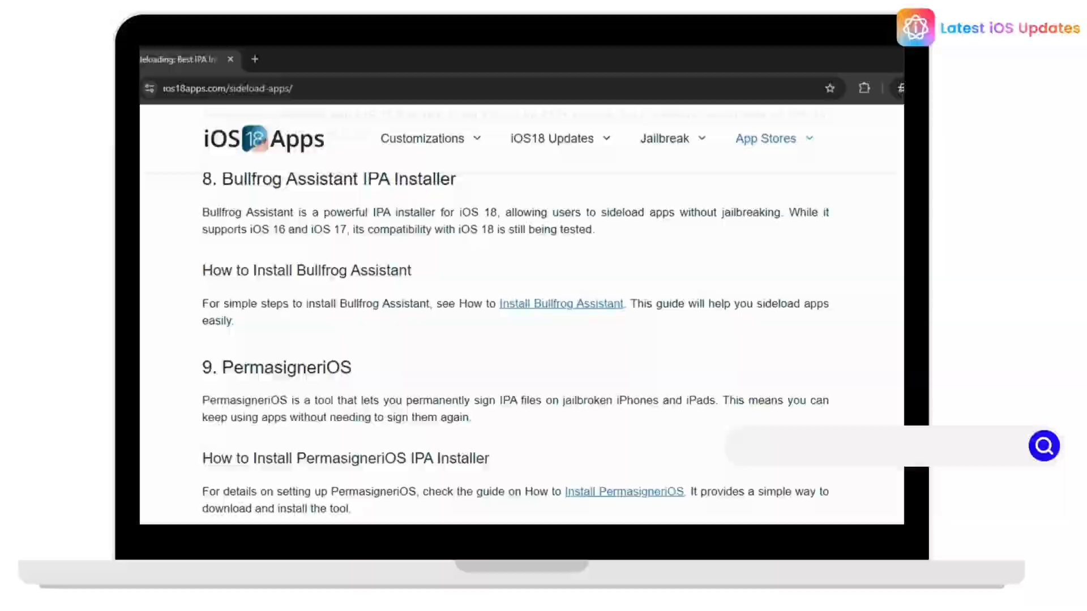